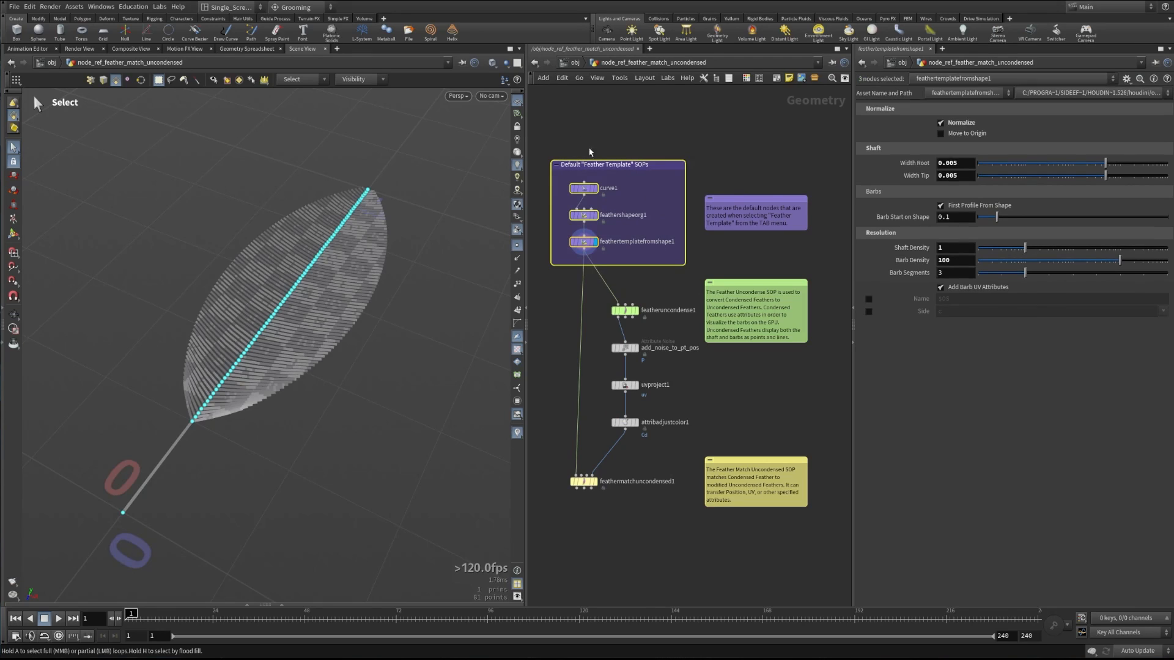
Display the featheruncondense1 output to see the uncondensed feather with barbs.
left_click(583, 240)
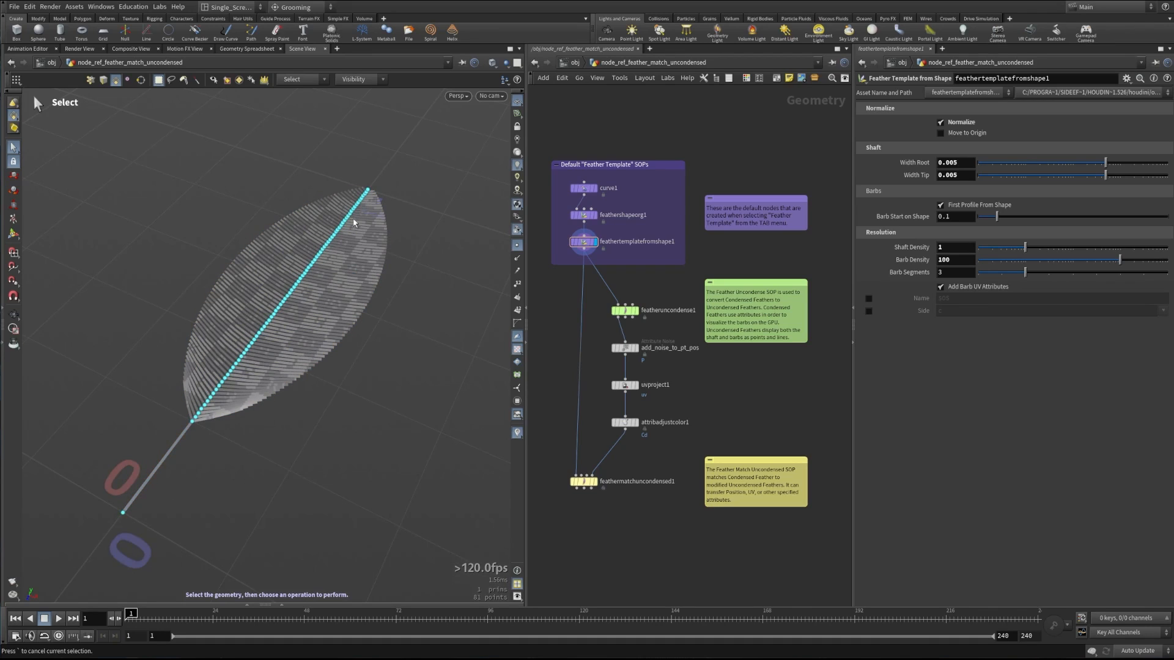
mouse_move(204, 359)
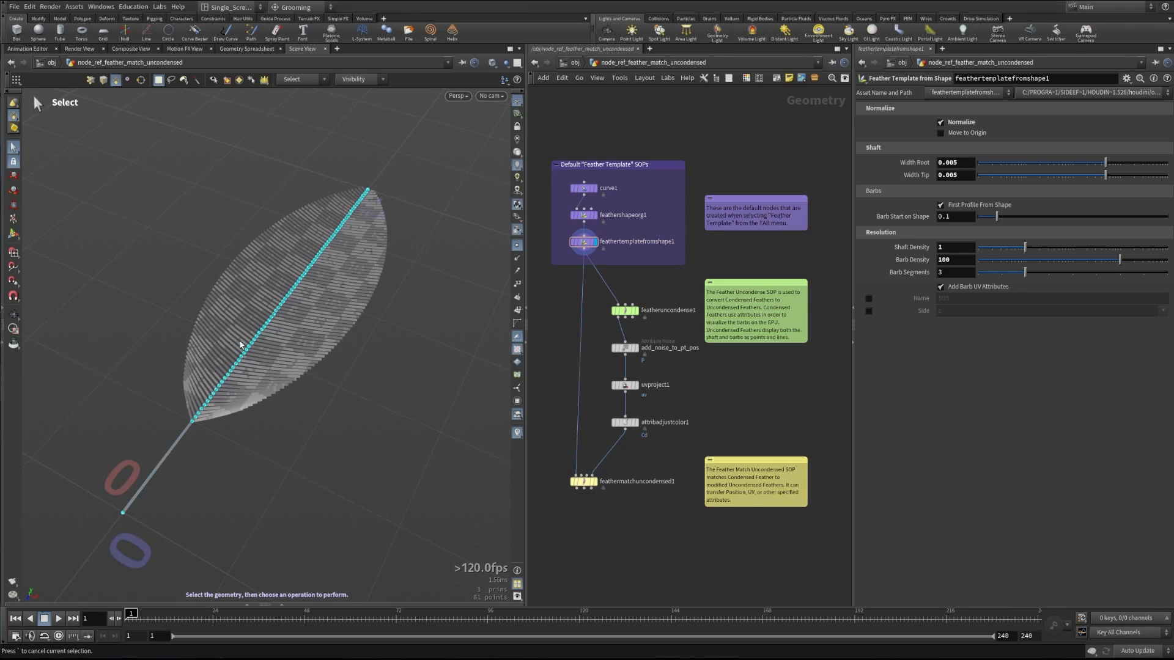
mouse_move(342, 321)
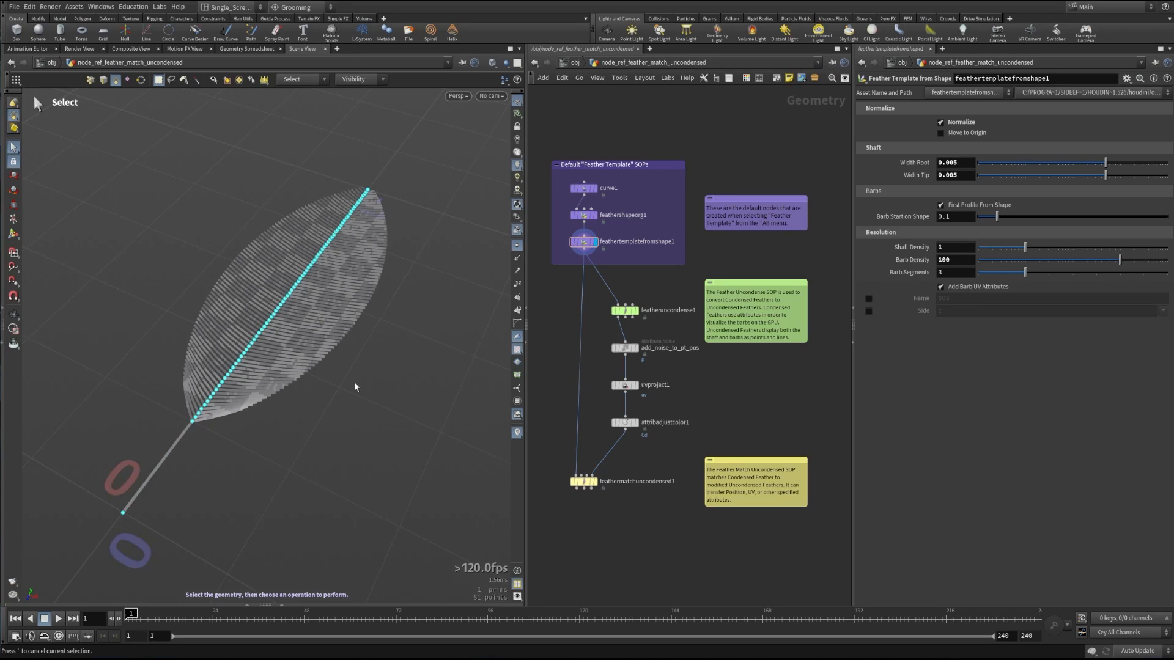
mouse_move(289, 160)
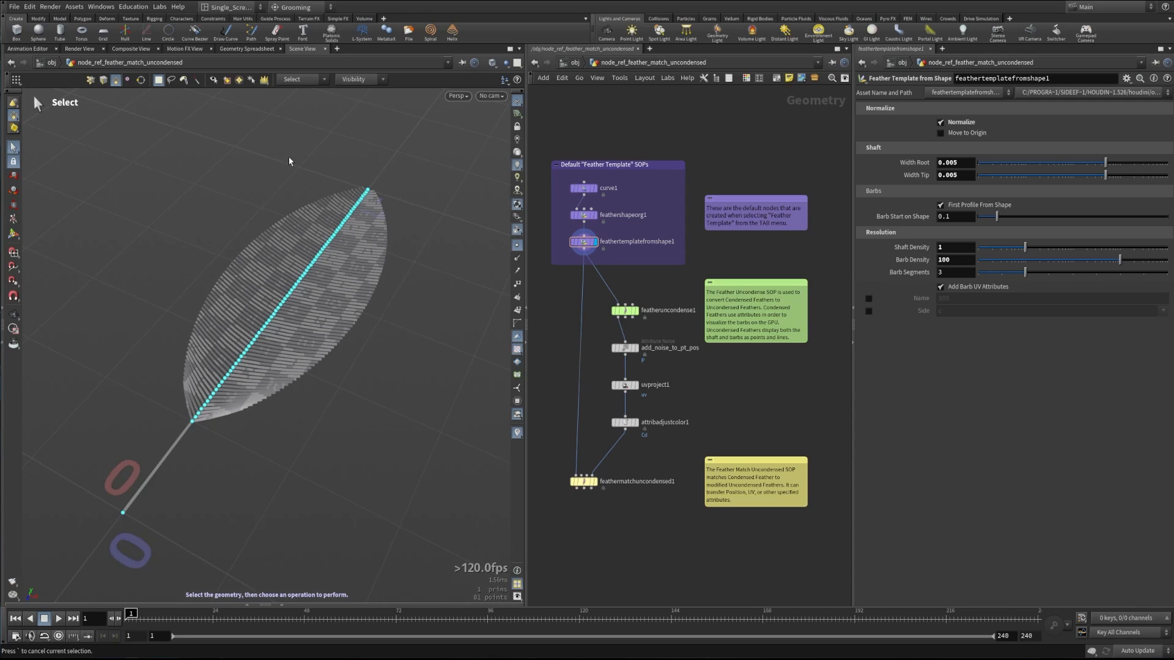
left_click(625, 310)
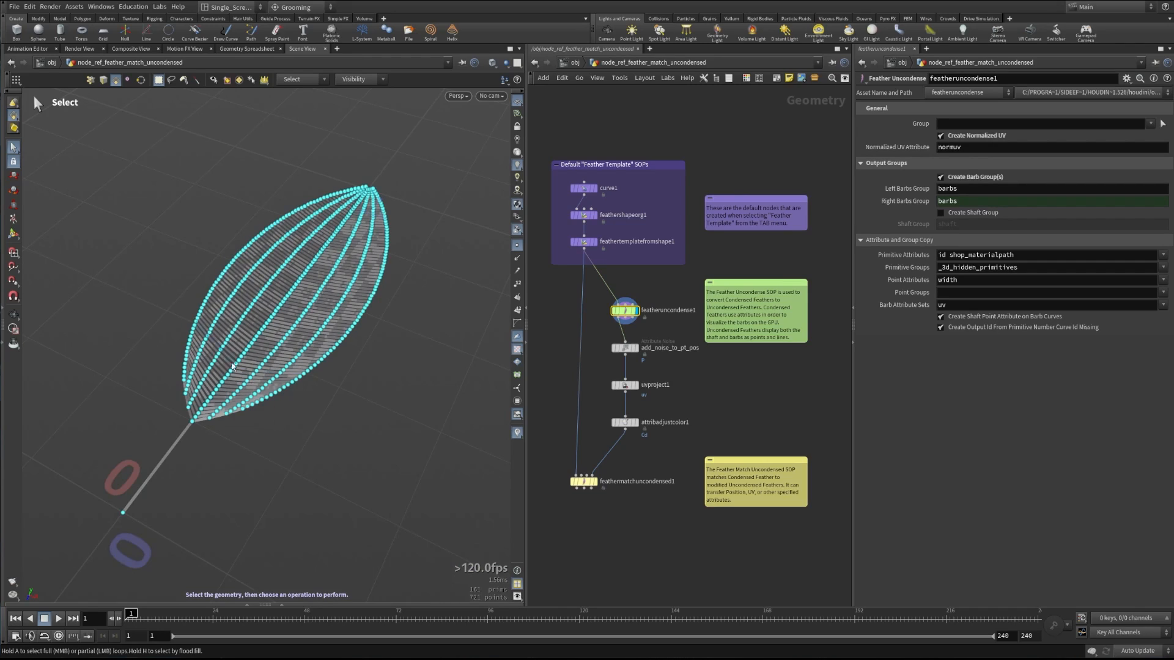
left_click_drag(194, 217, 240, 292)
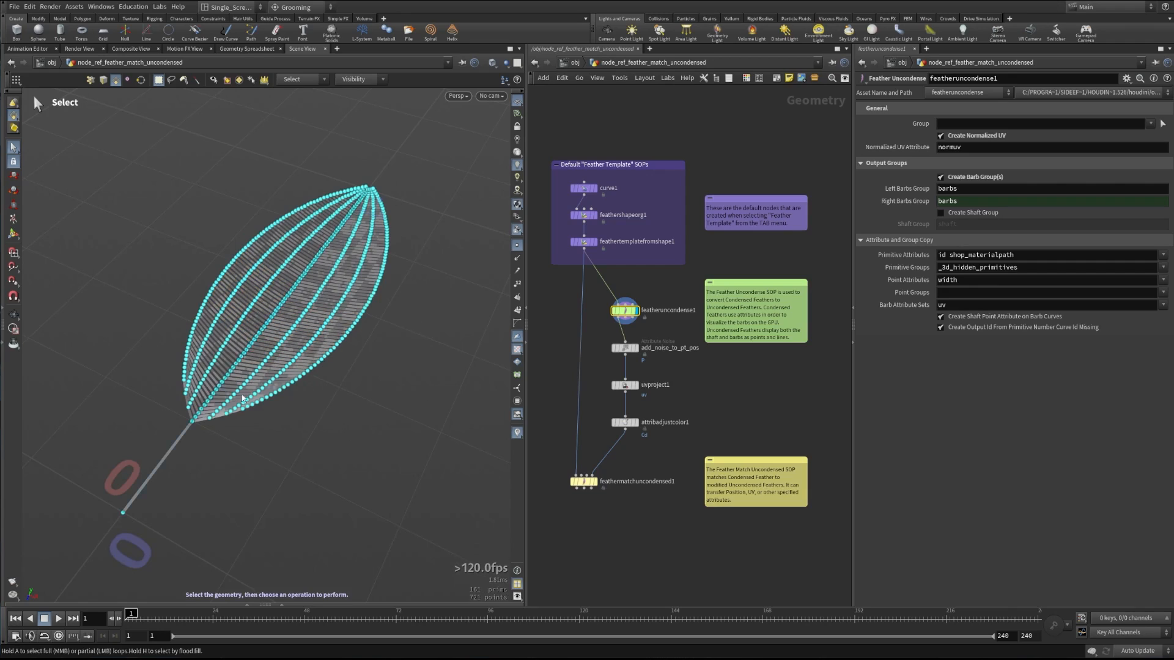
mouse_move(294, 310)
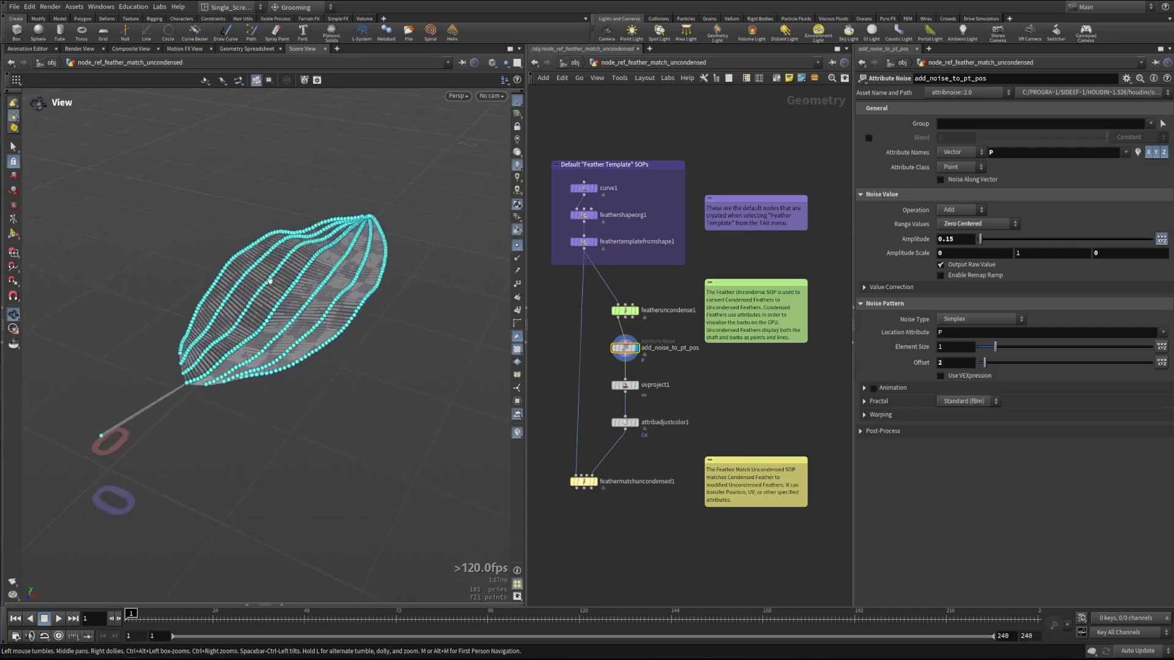
Step the display through add_noise_to_pt_pos, uvproject1 and attribadjustcolor1 to inspect each result.
left_click(625, 385)
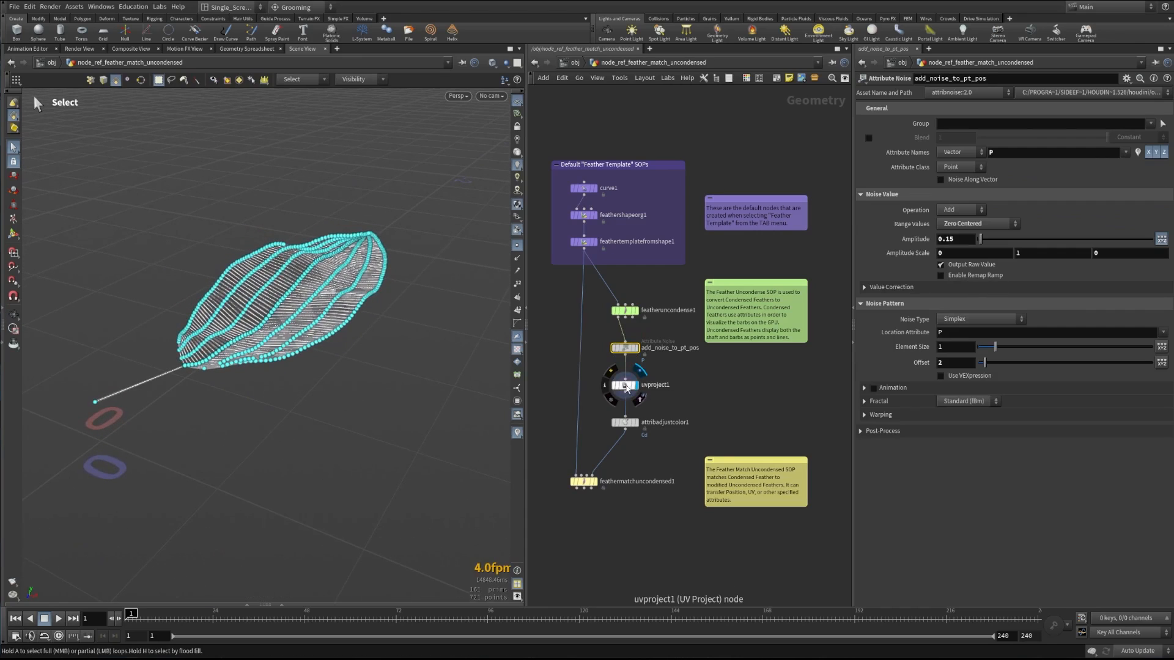
left_click(621, 383)
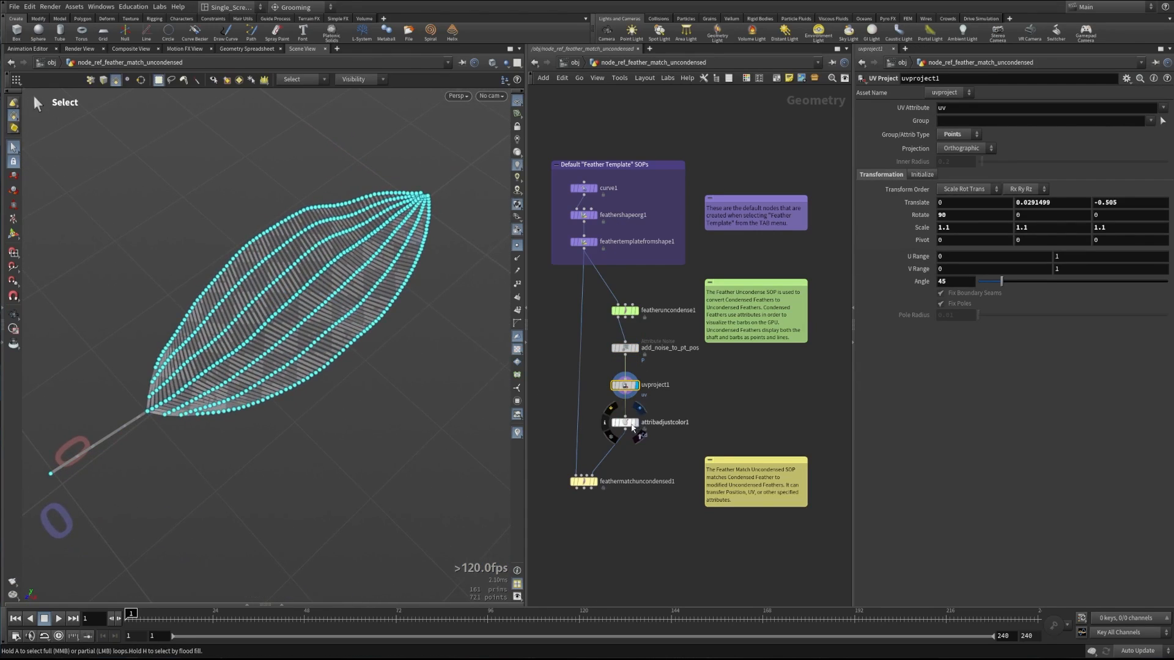
left_click(626, 422)
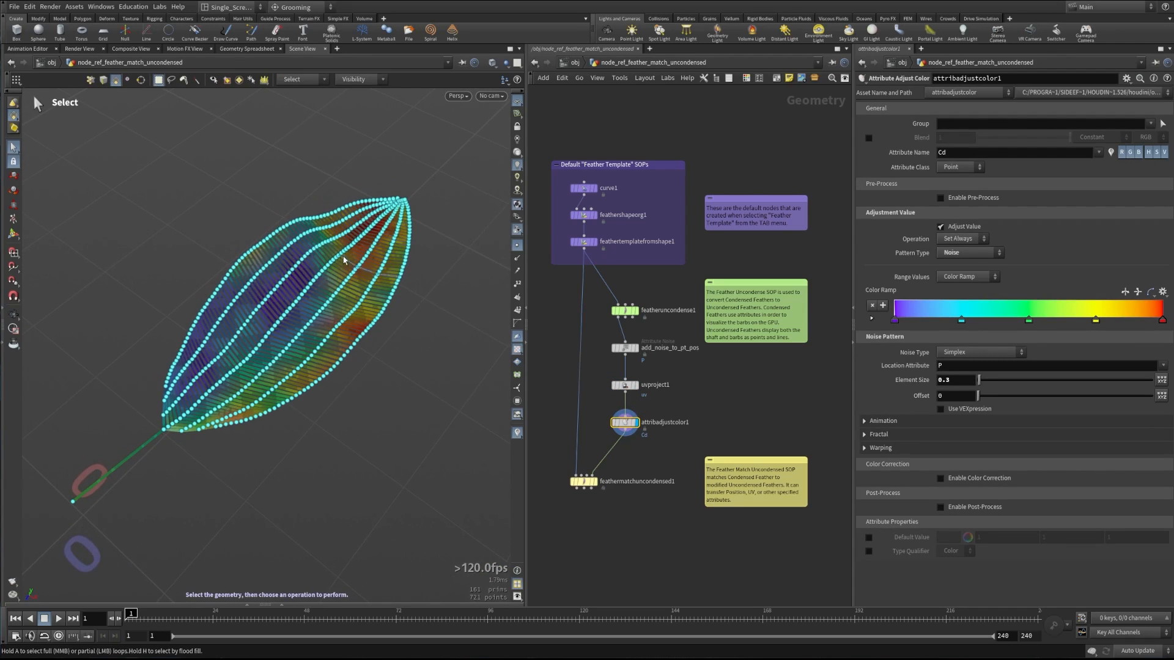
mouse_move(330, 377)
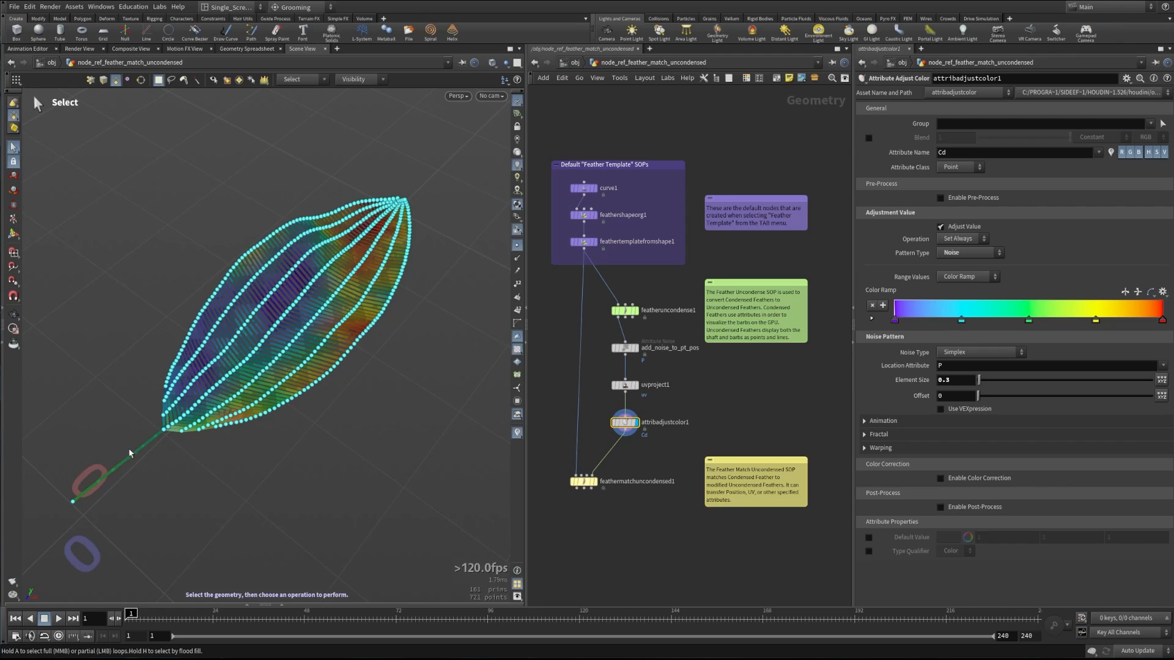
mouse_move(244, 430)
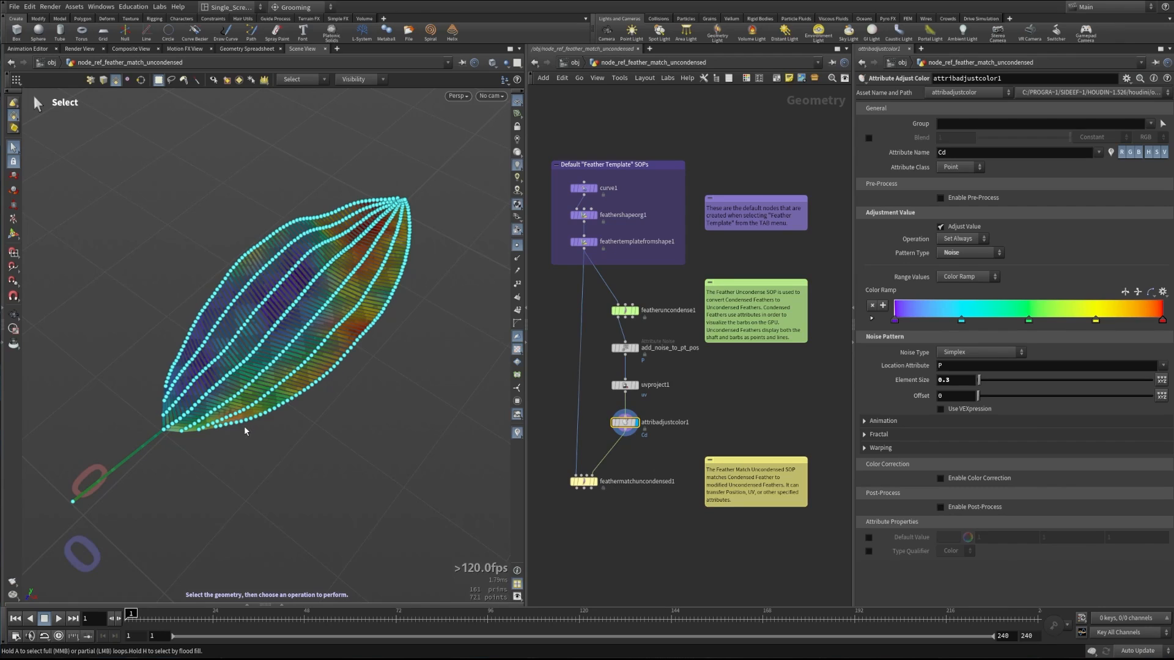
mouse_move(253, 433)
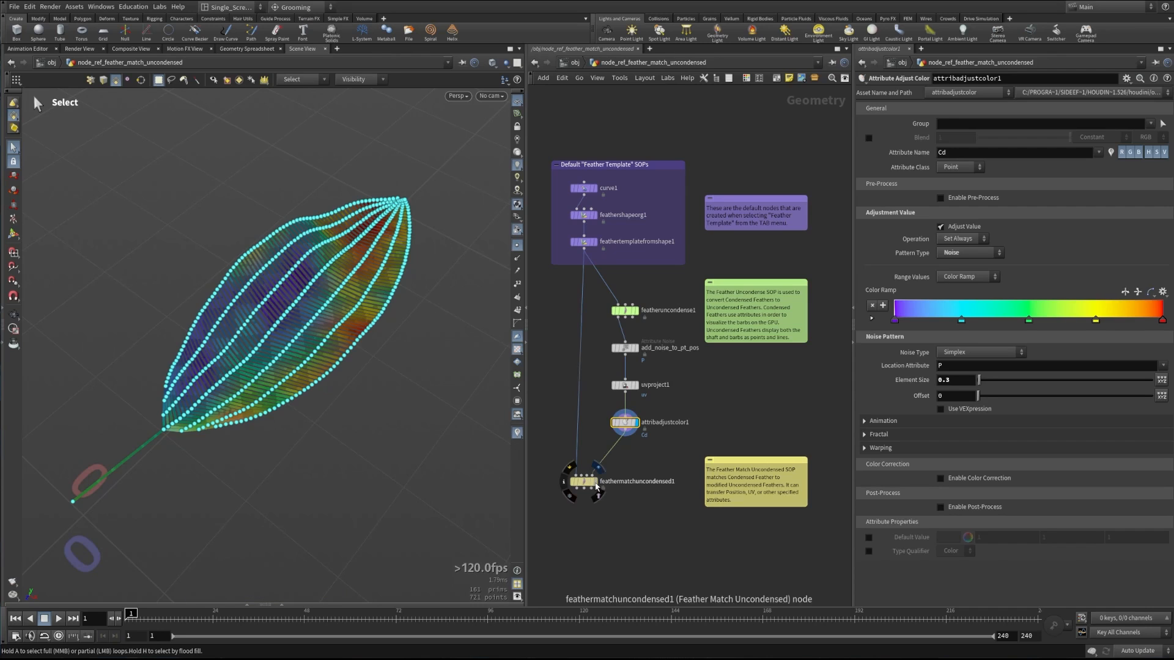
Display feathermatchuncondensed1 and enable Transfer Position, leaving Transfer UV off.
left_click(583, 481)
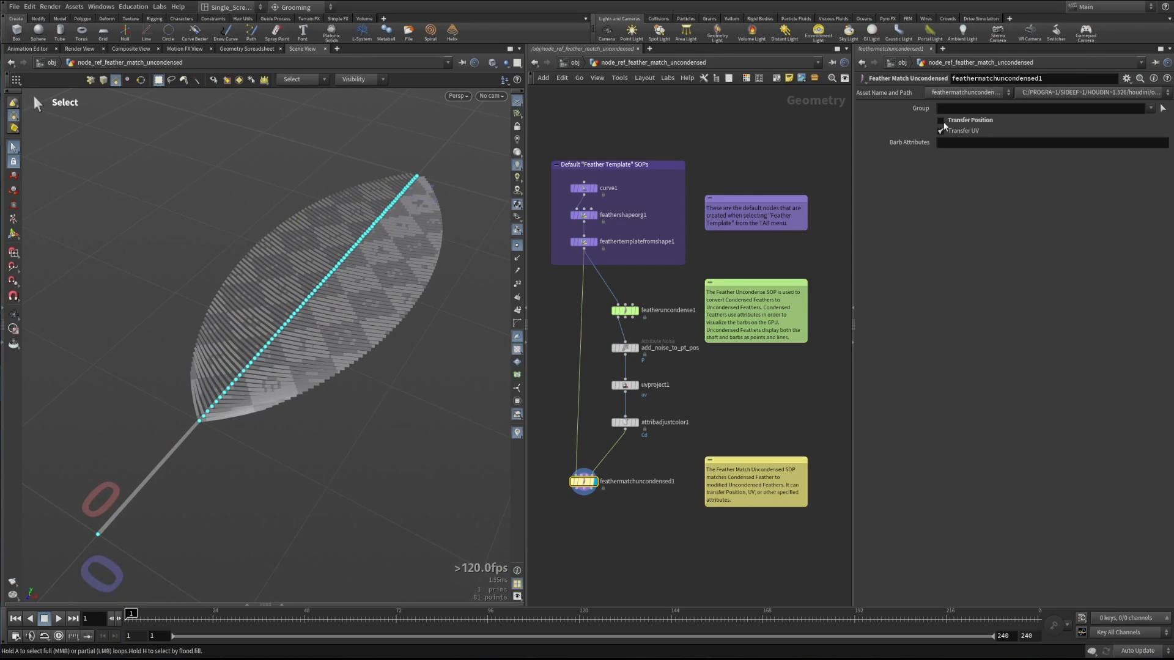
left_click(940, 120)
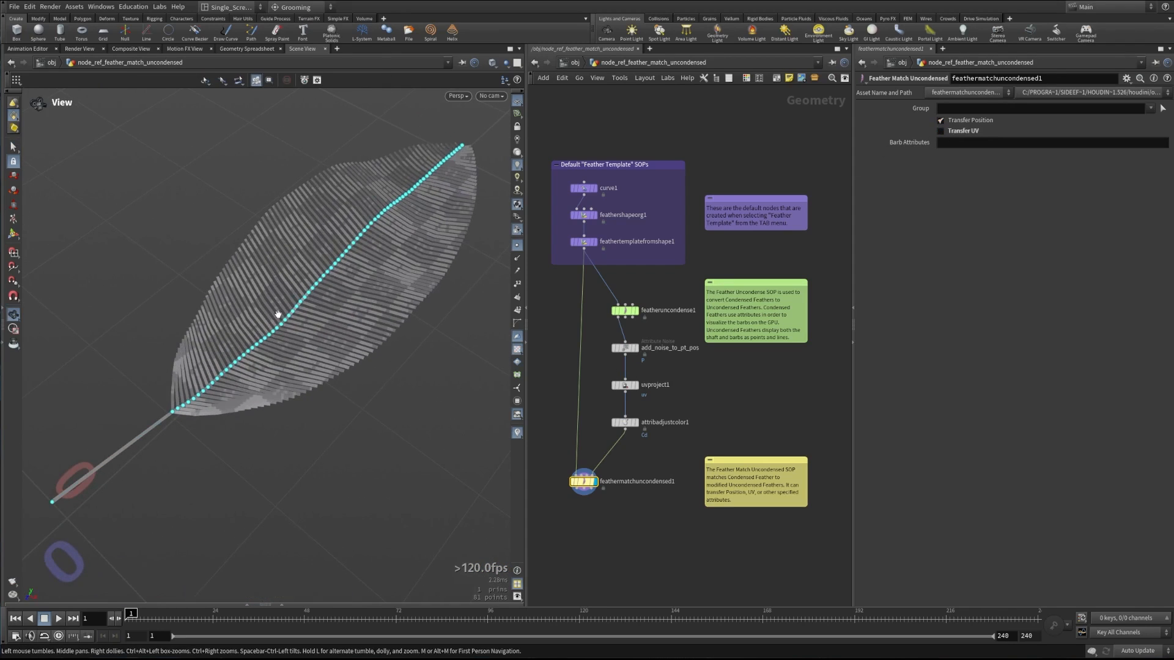
left_click(13, 147)
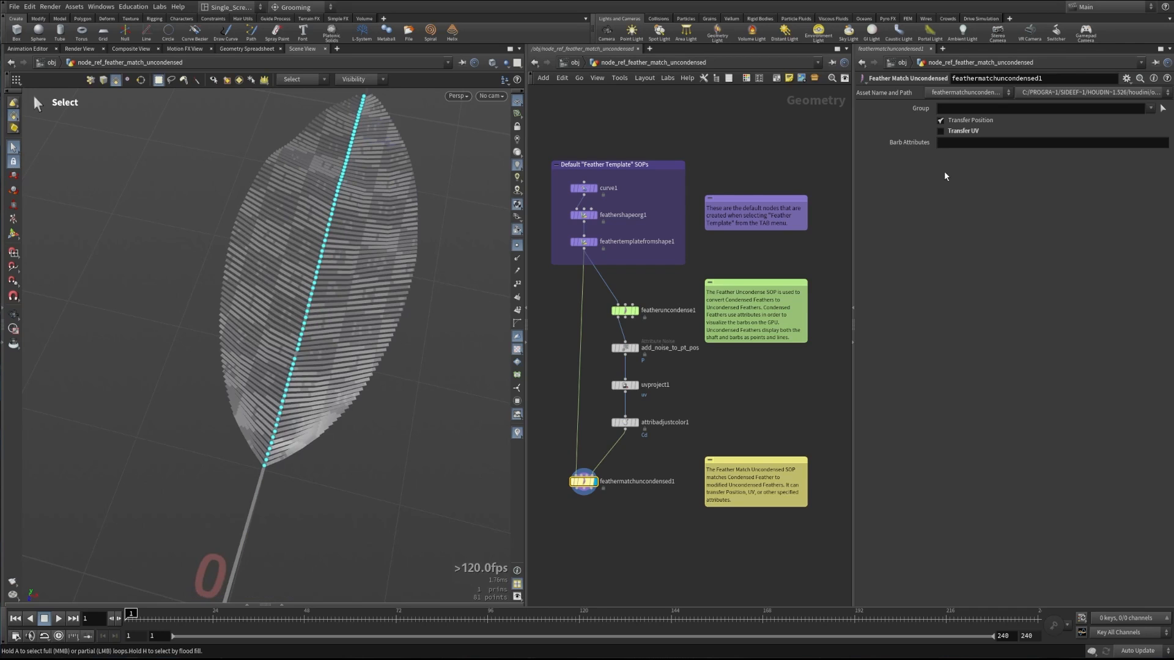
left_click(940, 130)
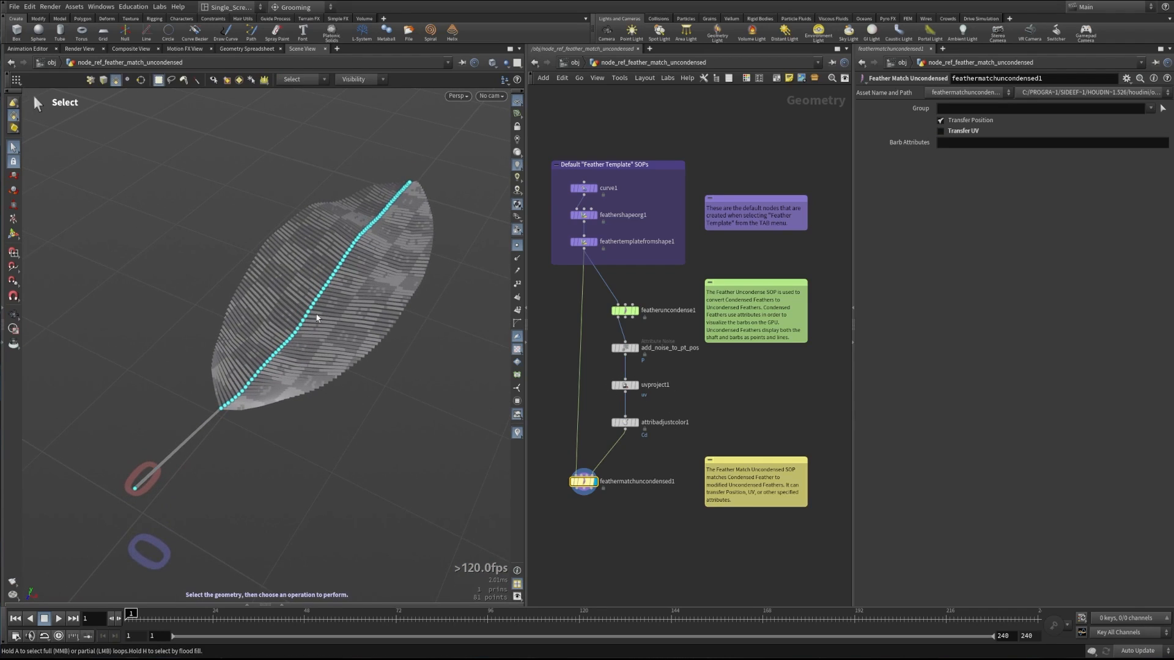
Enable Transfer UV on feathermatchuncondensed1.
left_click(941, 130)
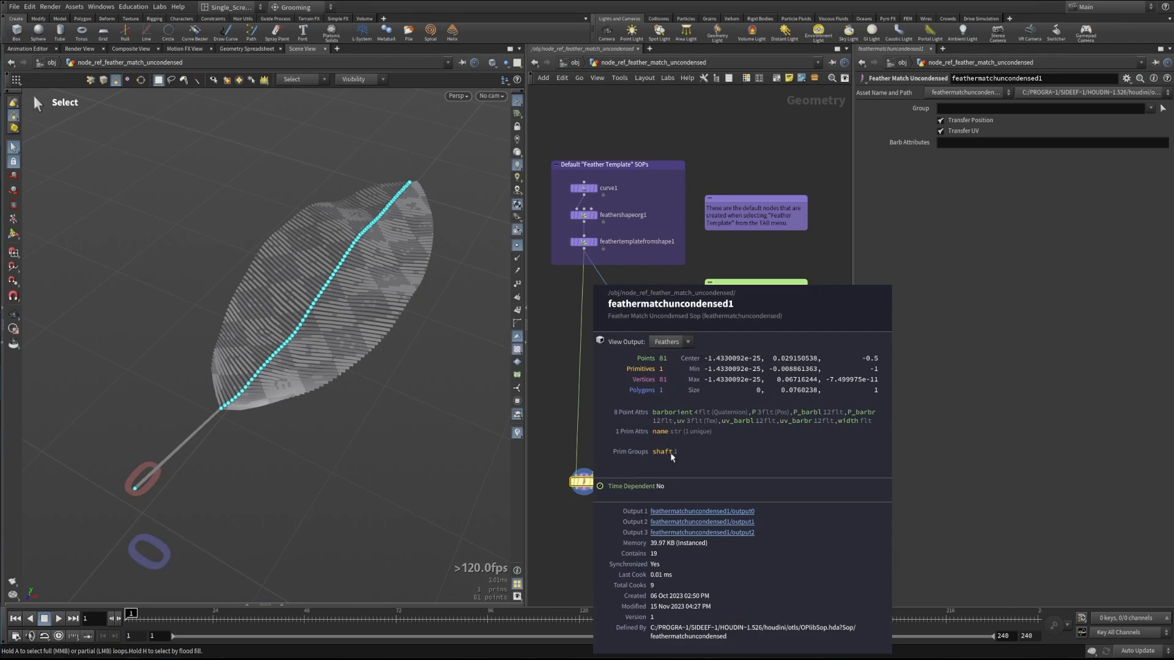
mouse_move(740, 433)
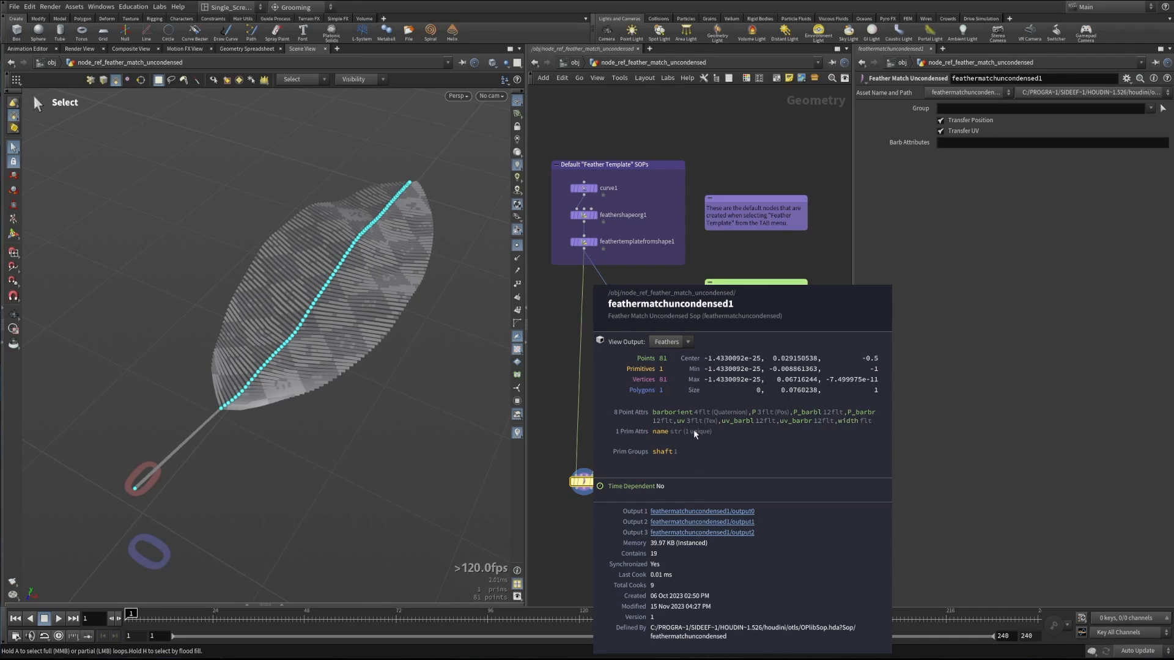
mouse_move(859, 421)
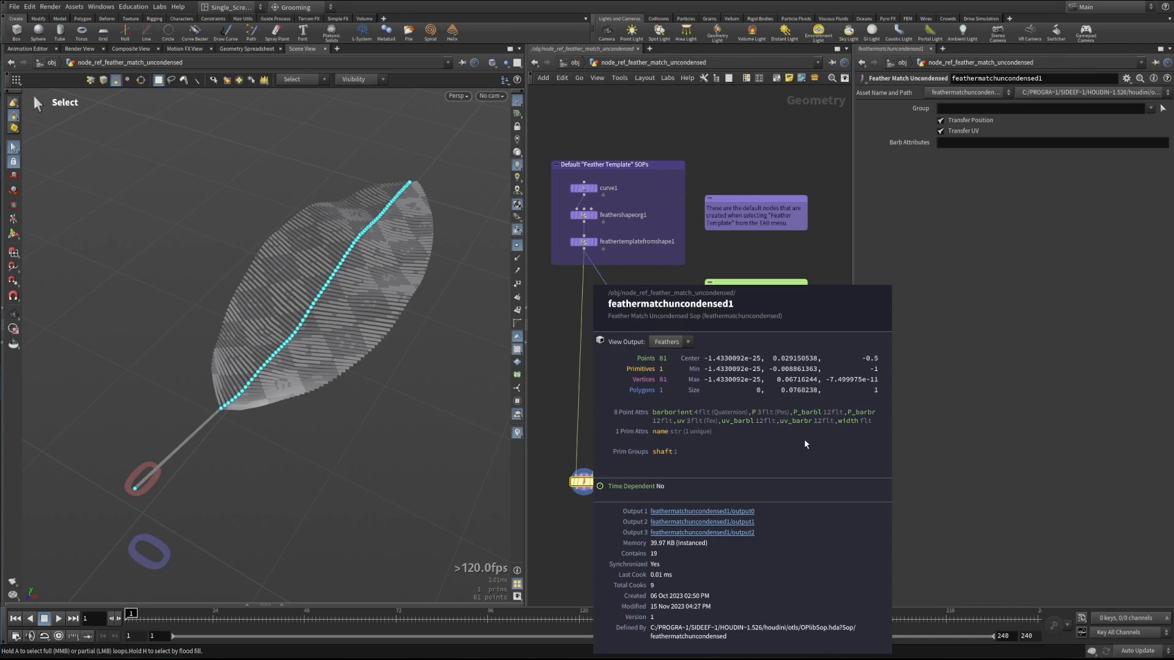
mouse_move(687, 412)
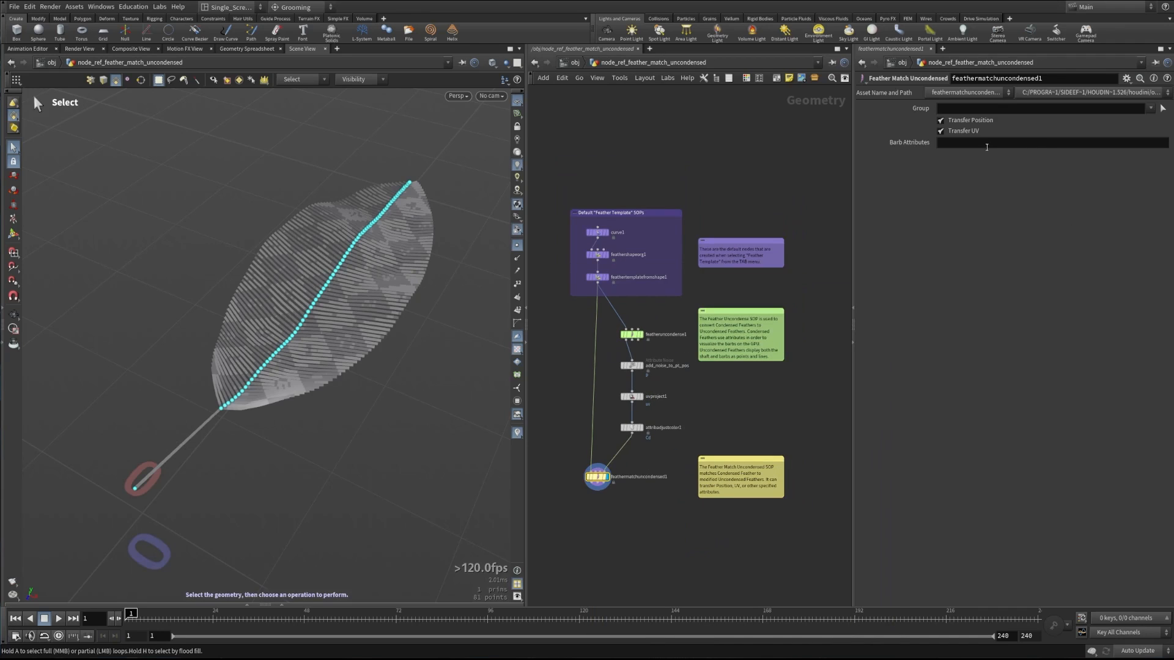
Add Cd to the Barb Attributes, then compare the matched feather with attribadjustcolor1.
type("Cd")
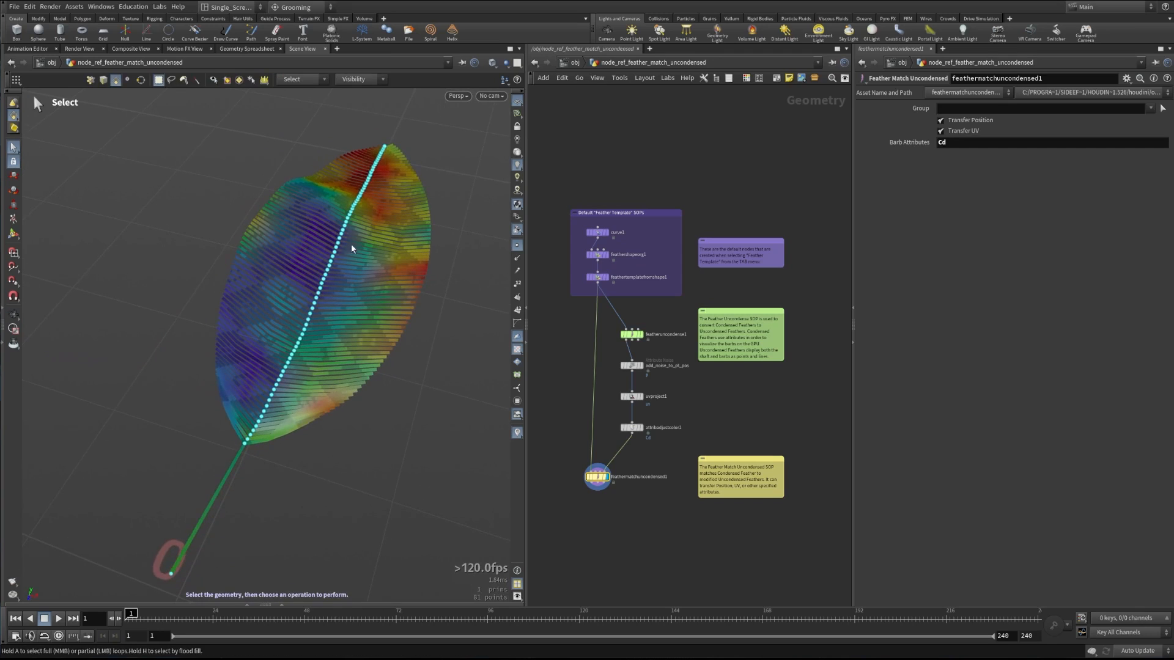
mouse_move(424, 267)
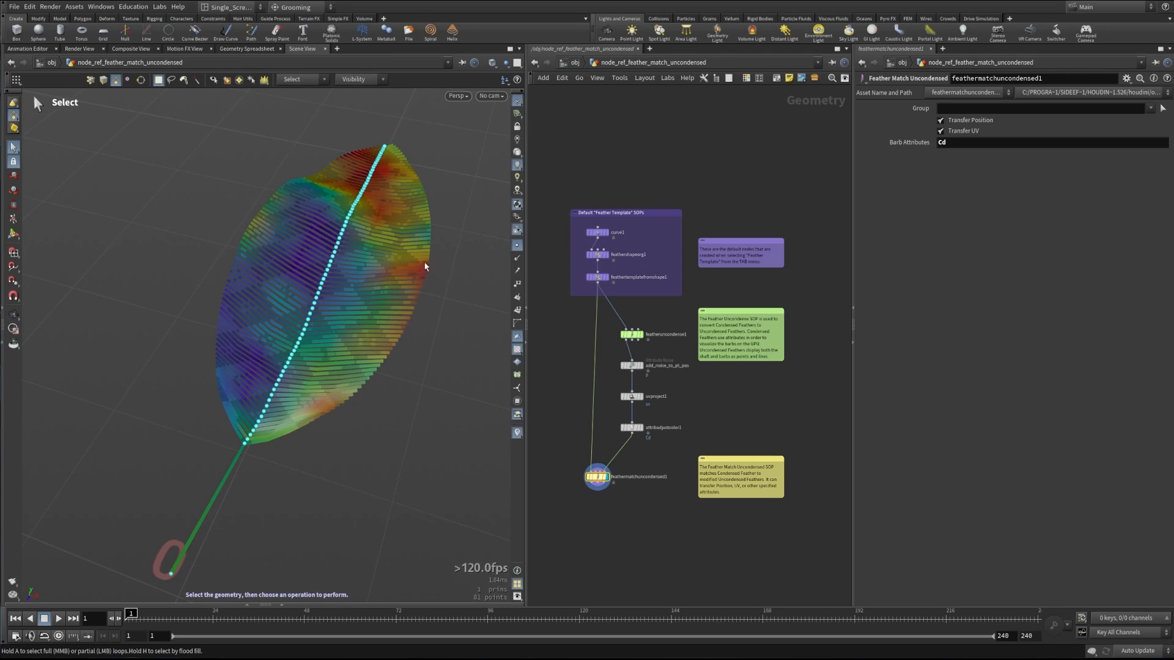
mouse_move(544, 491)
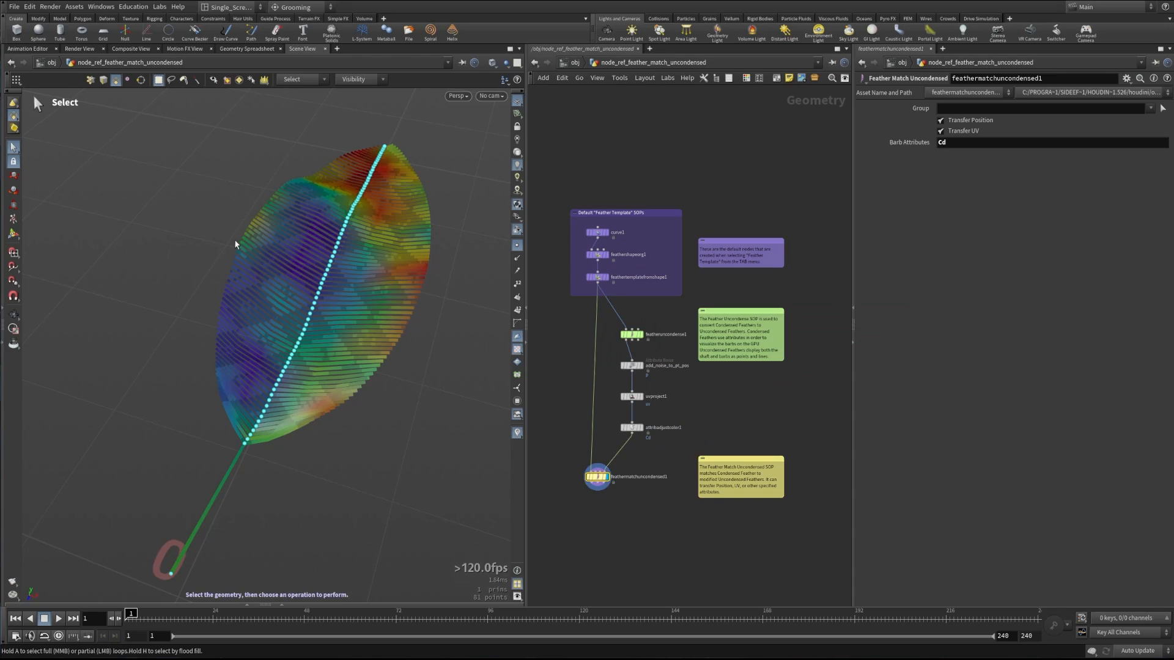
mouse_move(221, 338)
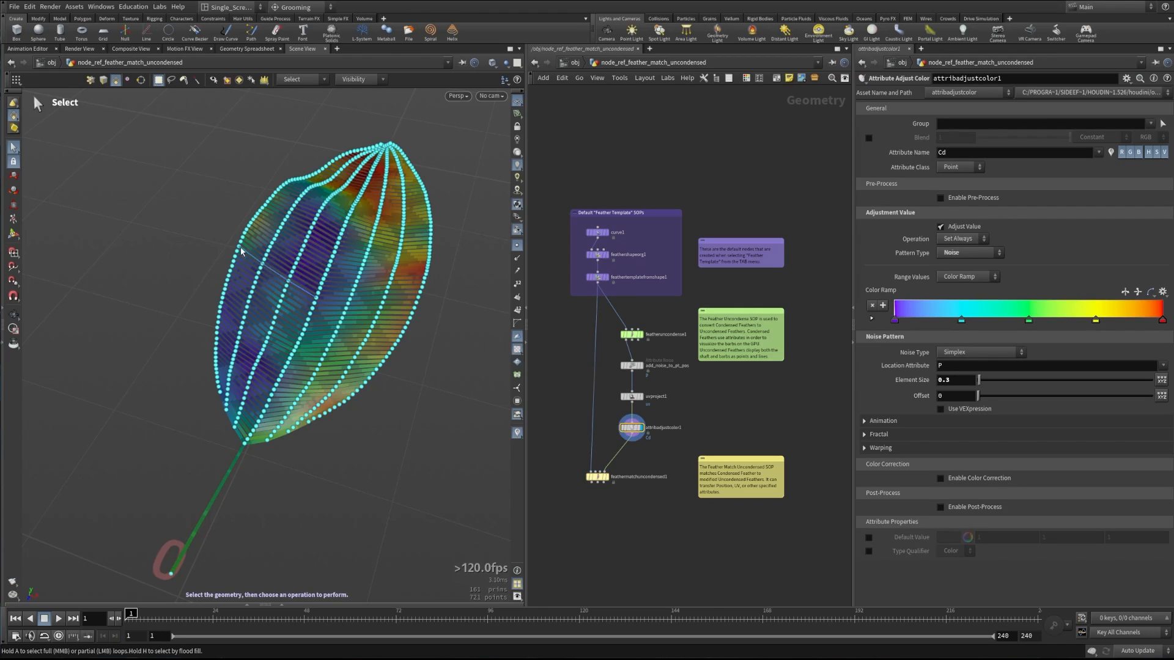
left_click(597, 476)
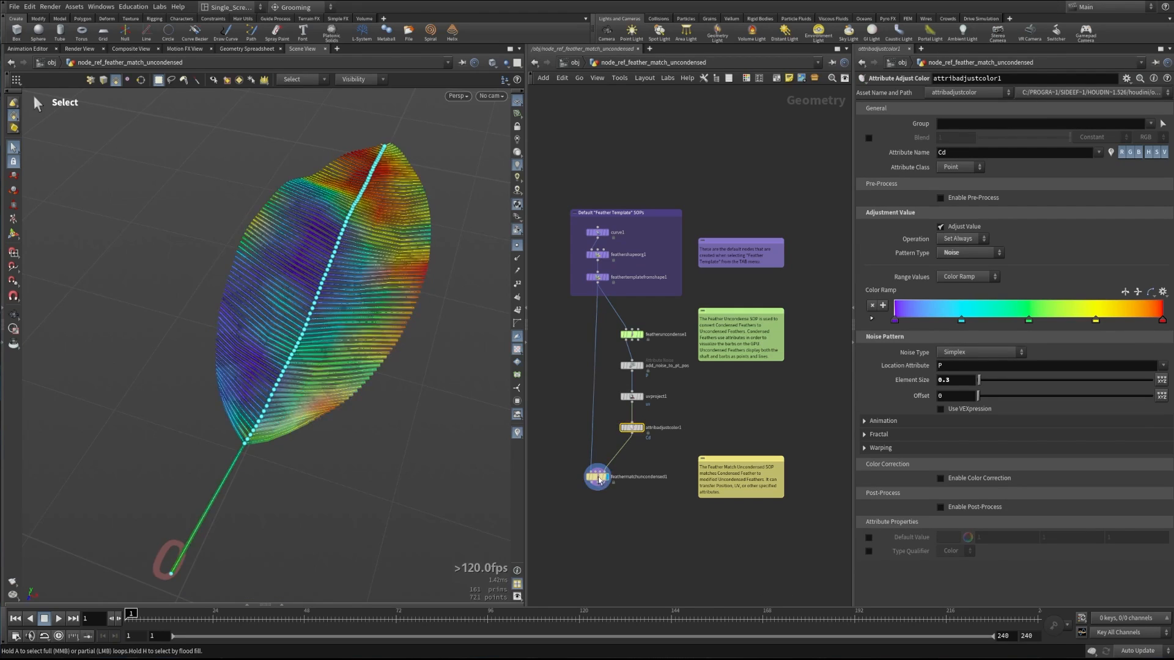
left_click(597, 477)
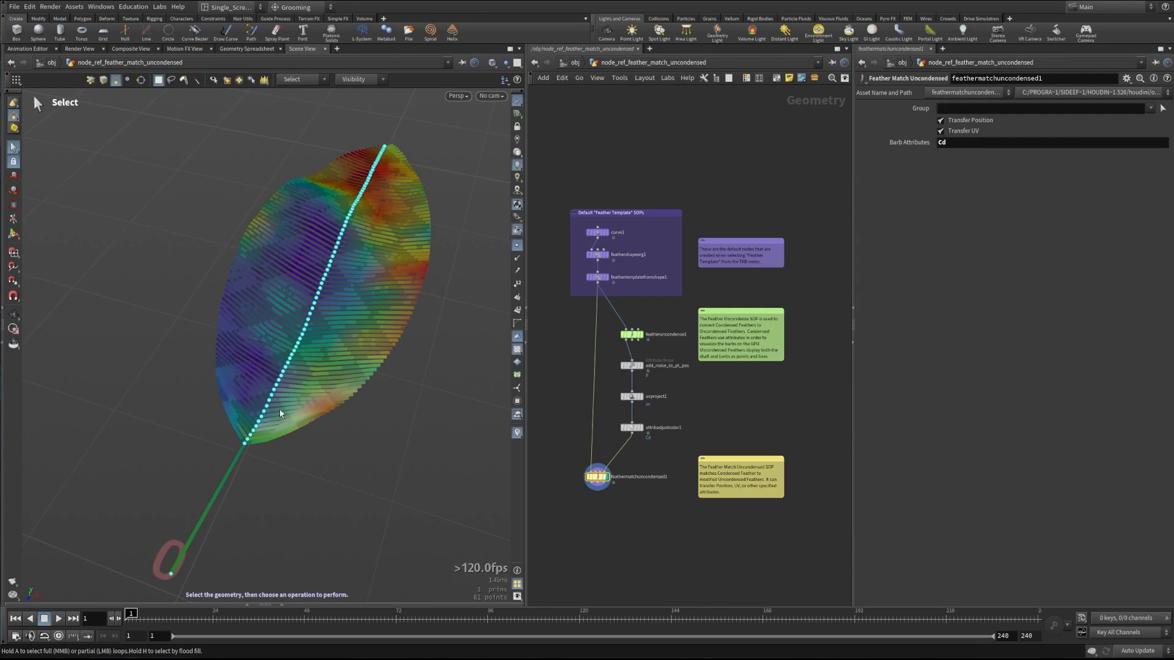